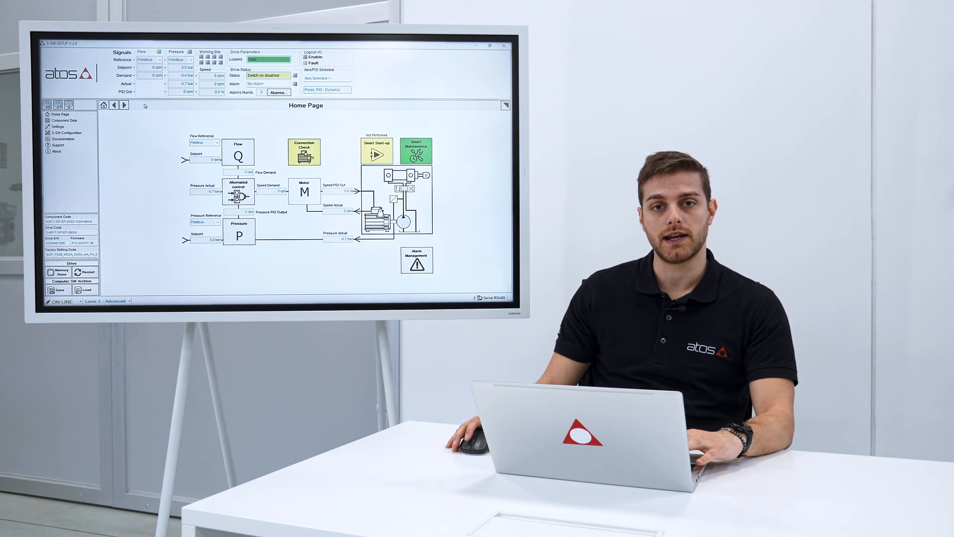
Launch the Smart Start-up General Settings wizard from the Home Page, landing on Plant Information.
{"action": "left_click", "coordinate": [489, 44]}
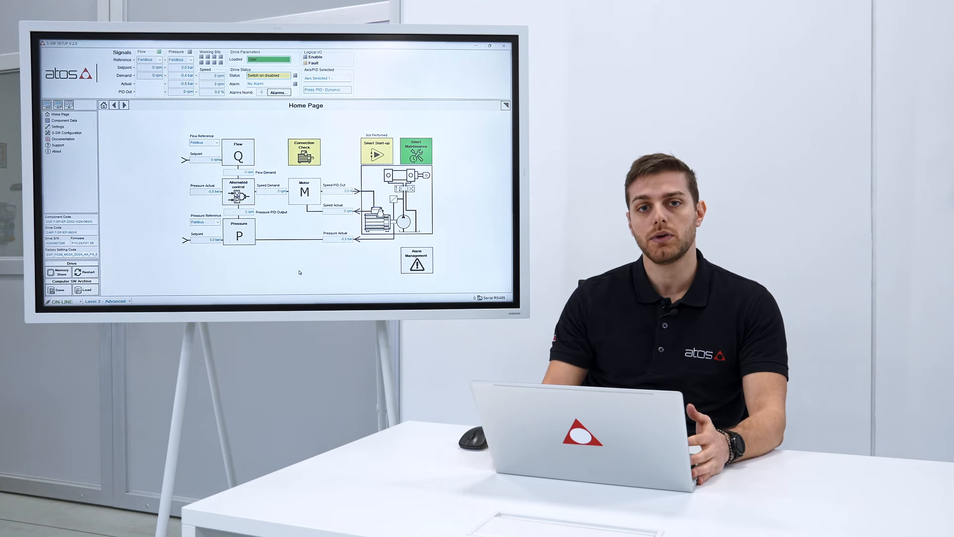
{"action": "left_click", "coordinate": [489, 45]}
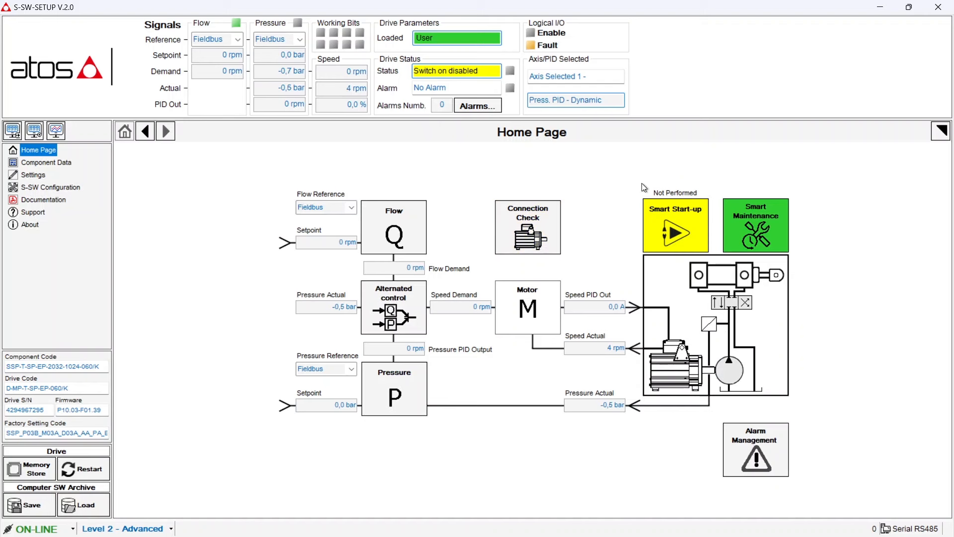
{"action": "left_click", "coordinate": [675, 224]}
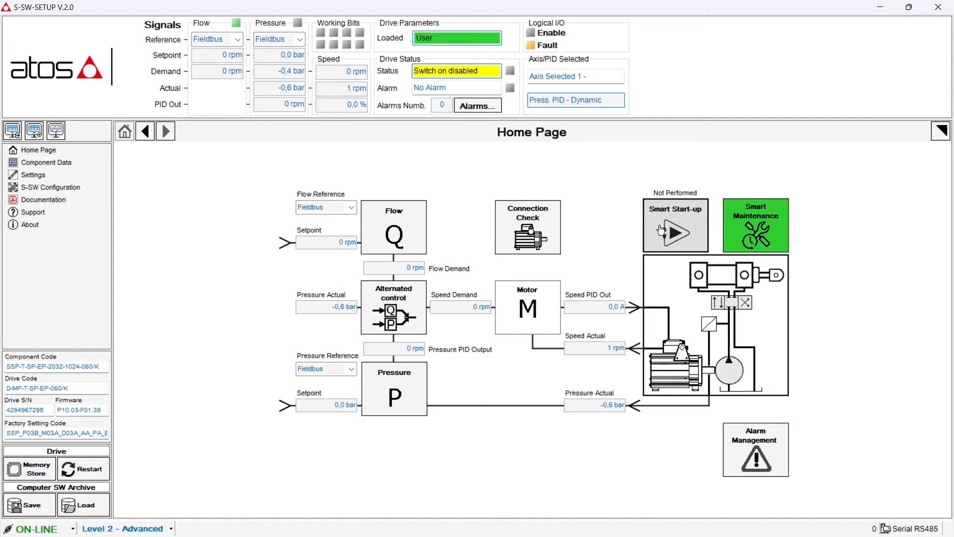
{"action": "left_click", "coordinate": [674, 233]}
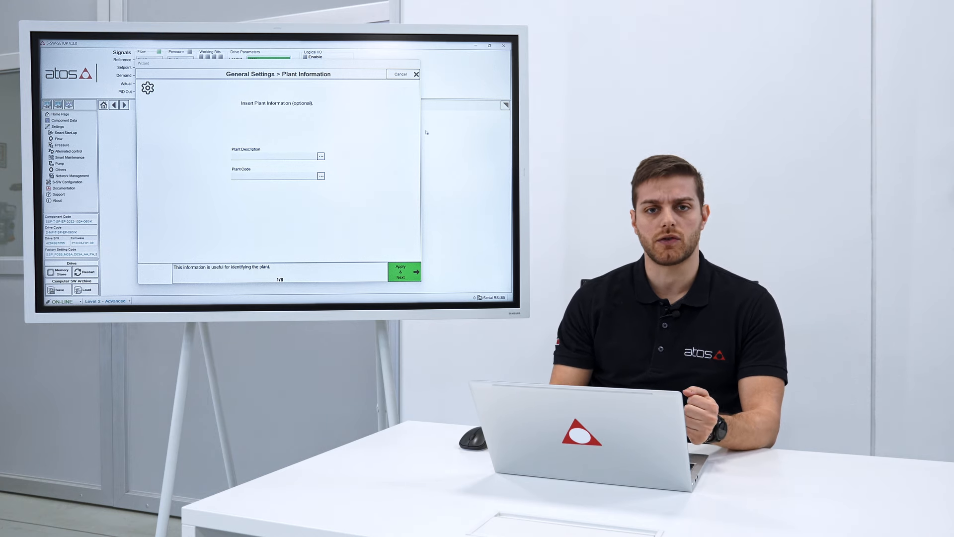
Enter plant description 'Atos' and plant code 'R&D test bench', apply and continue.
{"action": "left_click", "coordinate": [489, 45]}
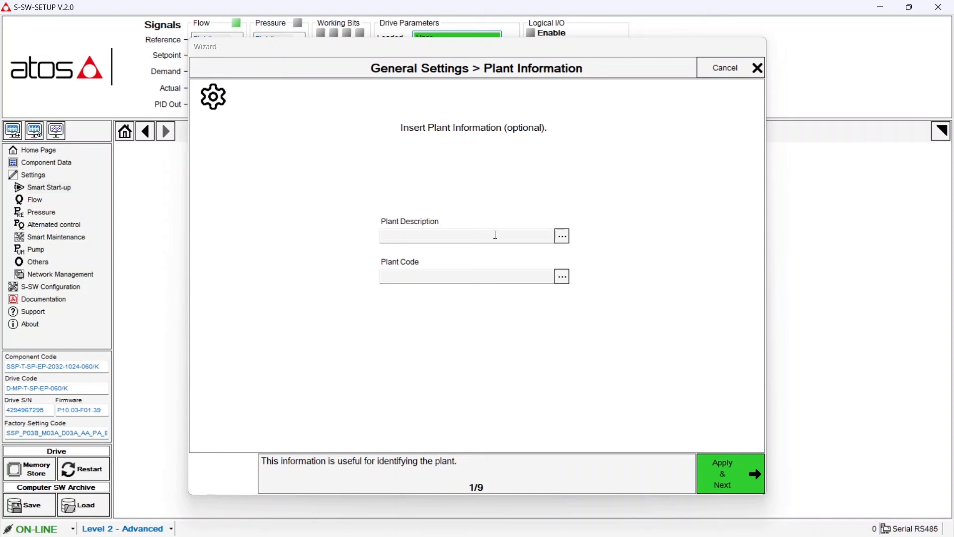
{"action": "left_click", "coordinate": [469, 236]}
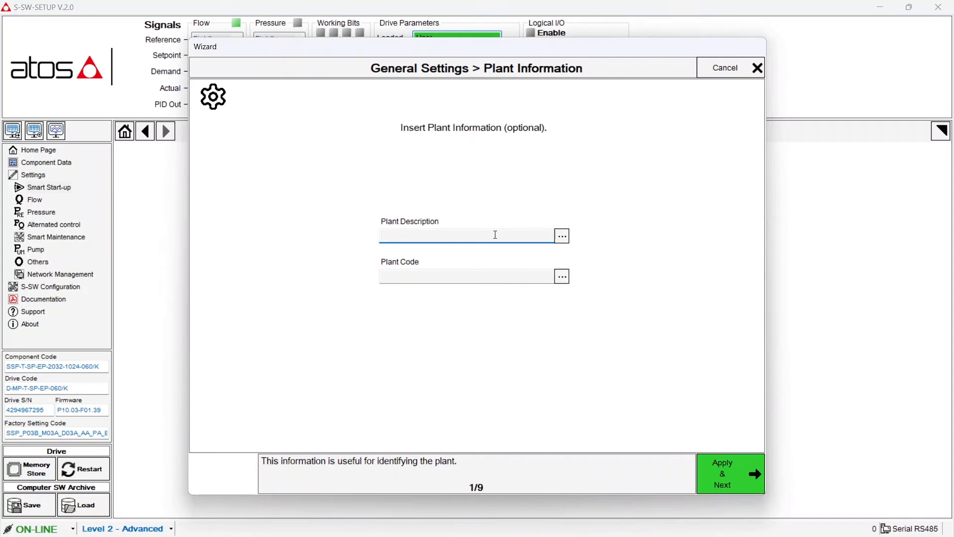
{"action": "type", "text": "Atos"}
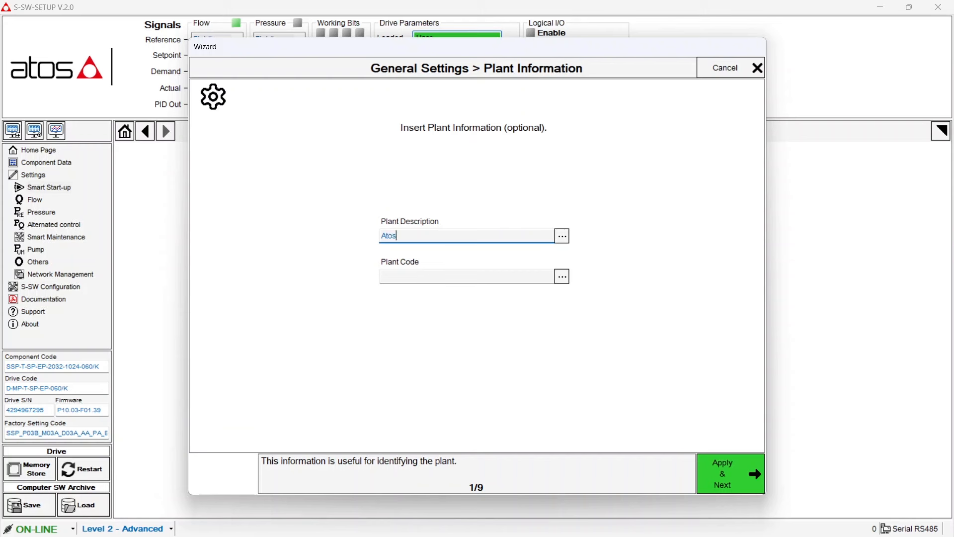
{"action": "type", "text": "R"}
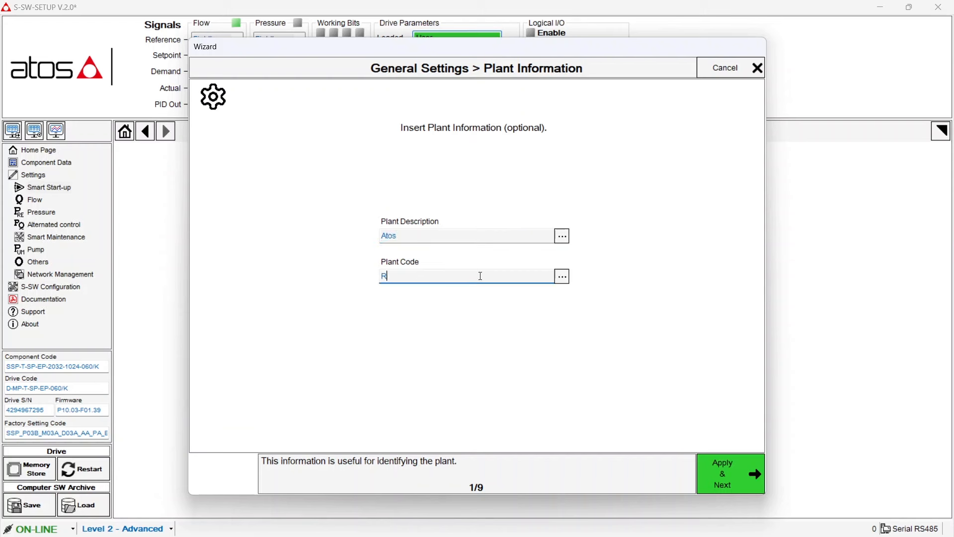
{"action": "type", "text": "&D test bench"}
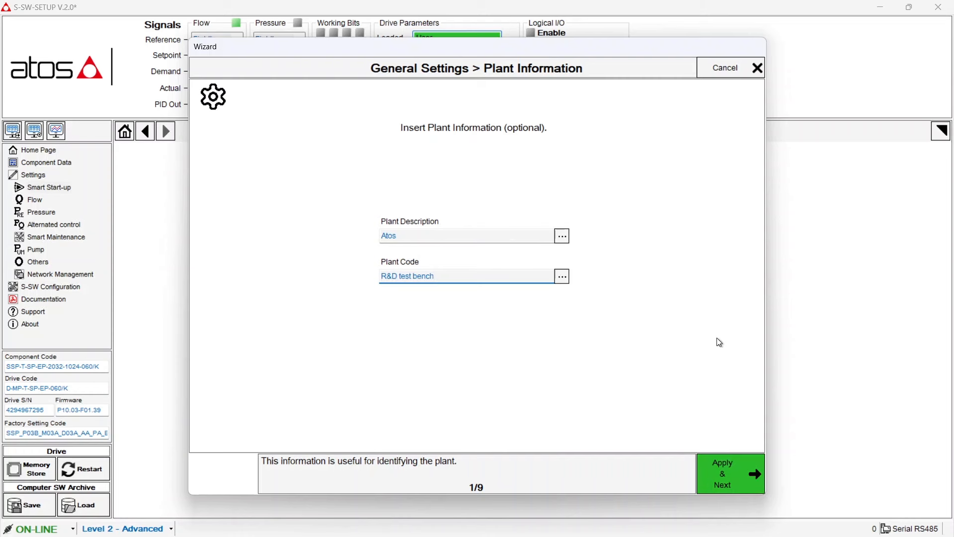
{"action": "left_click", "coordinate": [729, 474]}
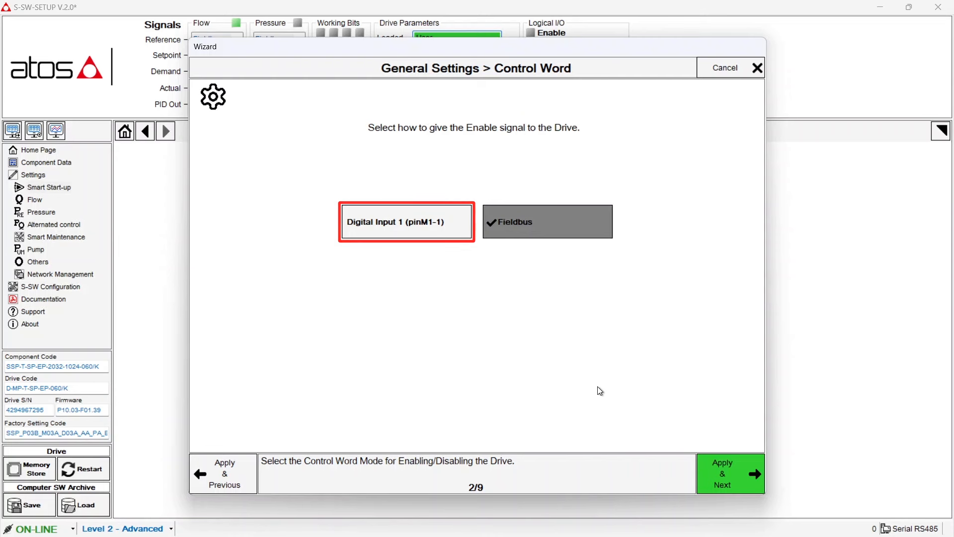
Keep Fieldbus as the enable signal source and continue to Reference Type.
{"action": "left_click", "coordinate": [547, 221]}
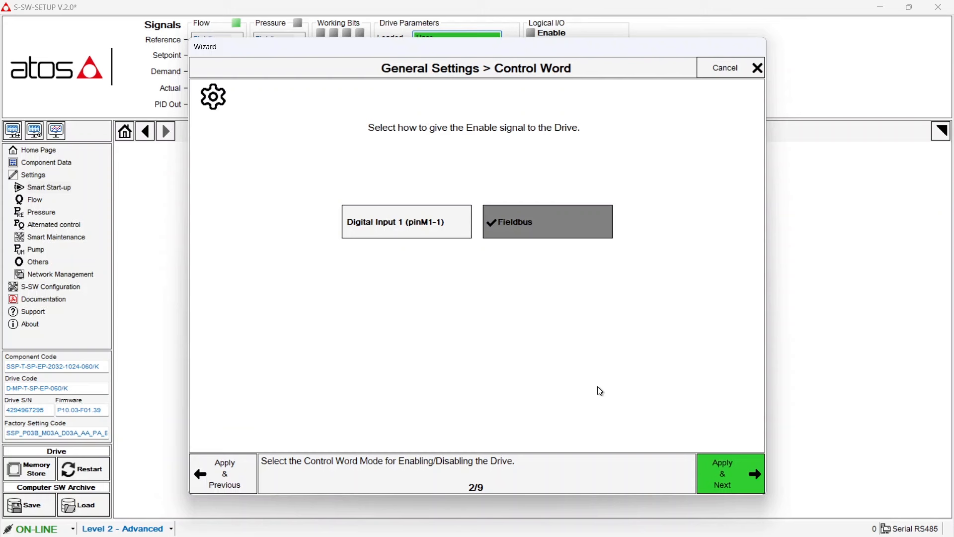
{"action": "mouse_move", "coordinate": [393, 254]}
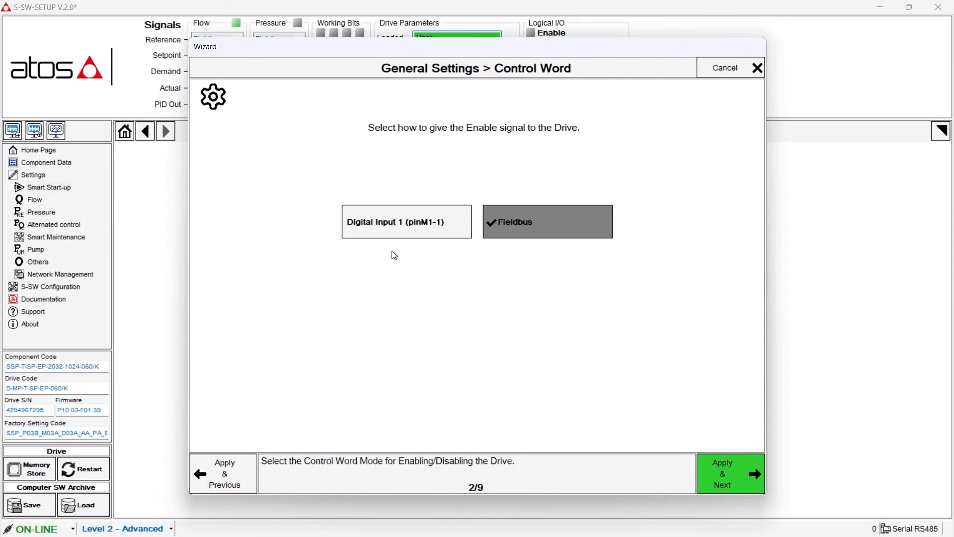
{"action": "mouse_move", "coordinate": [491, 236]}
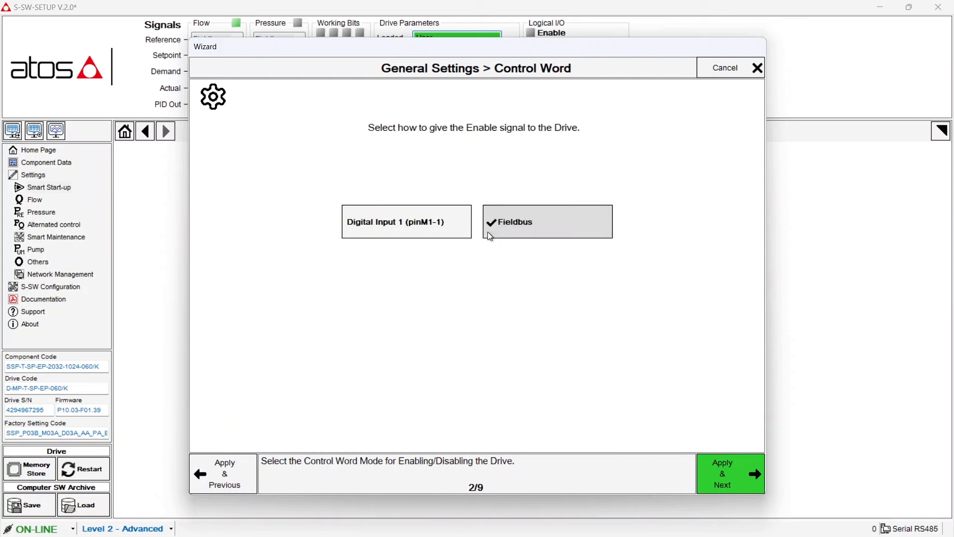
{"action": "left_click", "coordinate": [730, 473]}
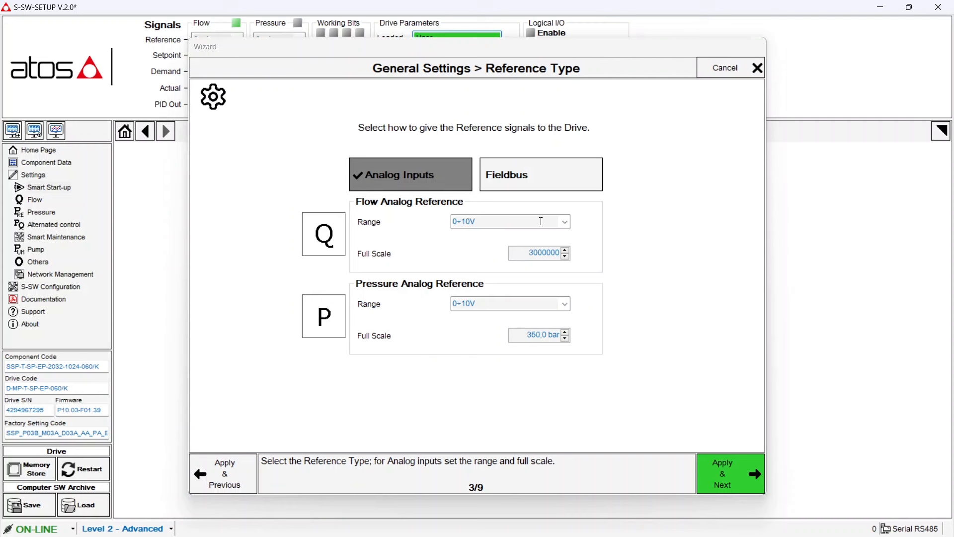
Keep 0÷10V flow reference range, choose Fieldbus as reference source, and continue.
{"action": "left_click", "coordinate": [563, 221]}
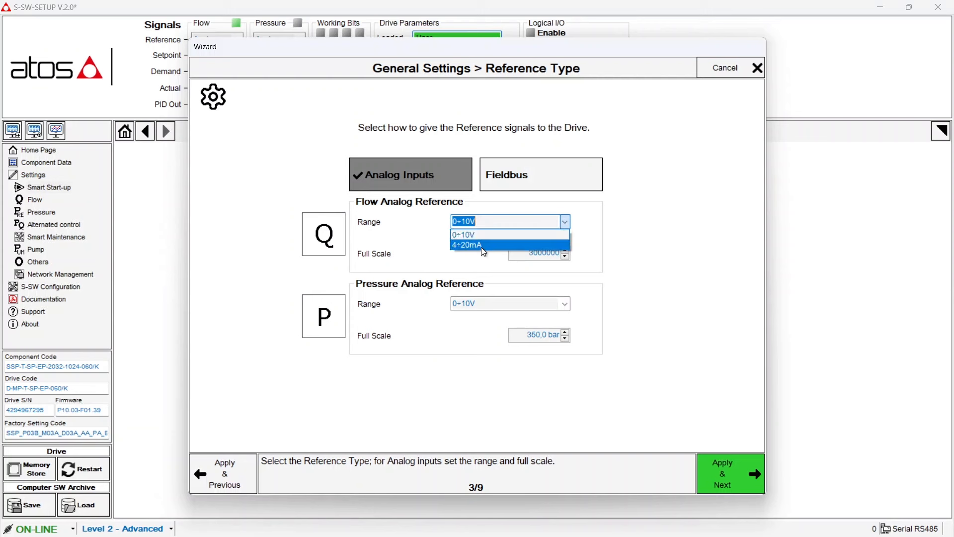
{"action": "left_click", "coordinate": [462, 235]}
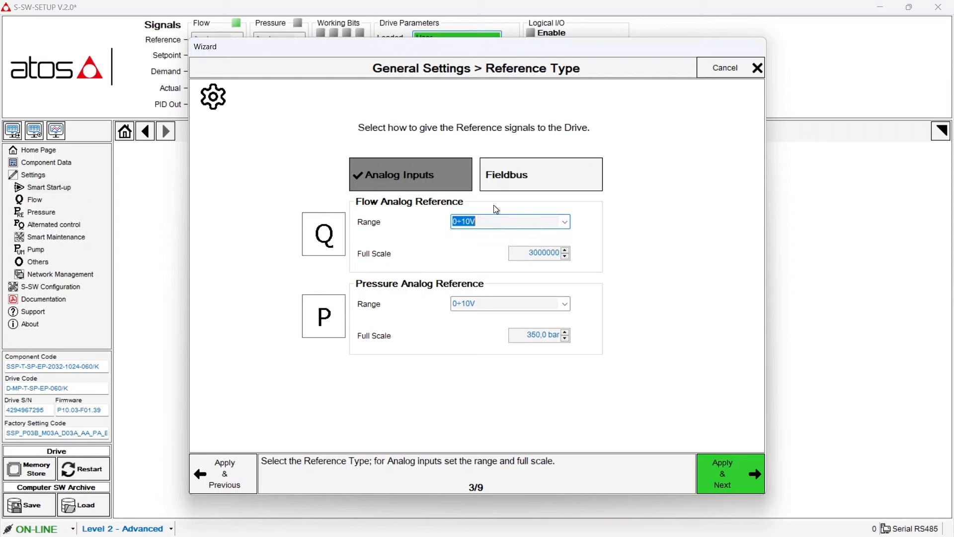
{"action": "mouse_move", "coordinate": [509, 184]}
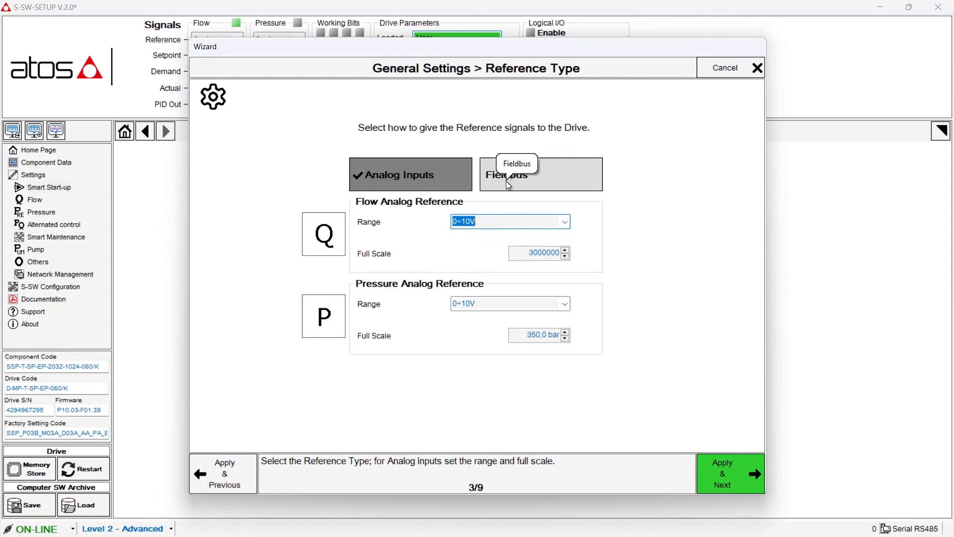
{"action": "left_click", "coordinate": [539, 175]}
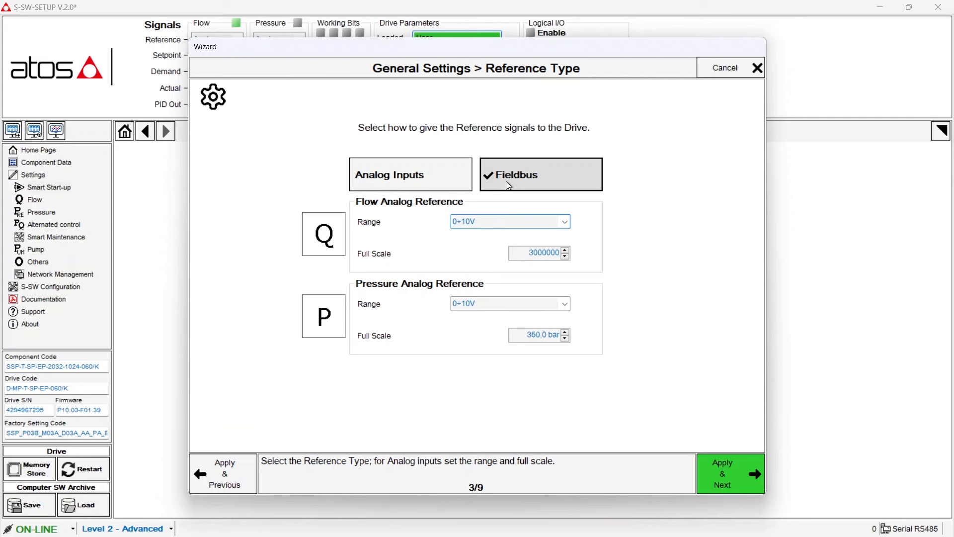
{"action": "left_click", "coordinate": [730, 473]}
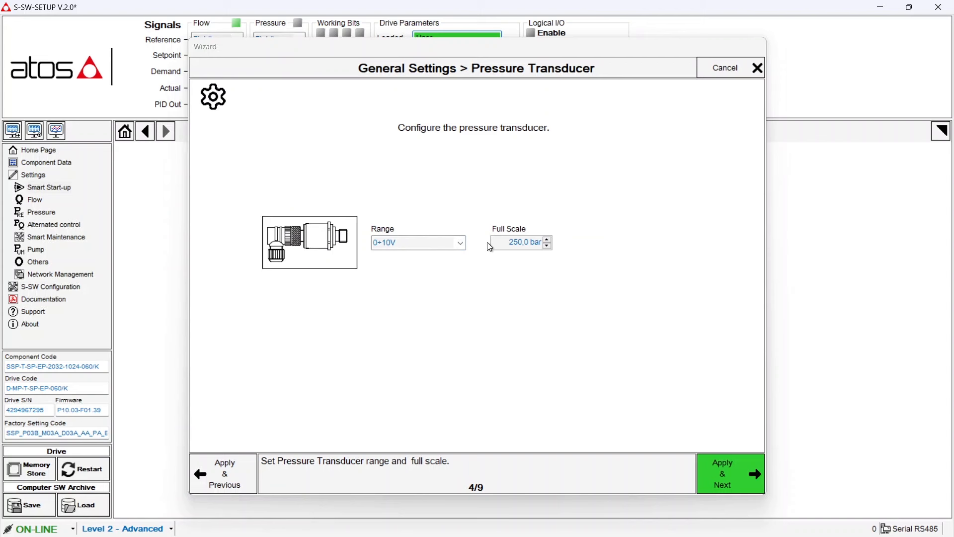
Set the pressure transducer to 4÷20mA range with 400,0 bar full scale and continue.
{"action": "left_click", "coordinate": [722, 474]}
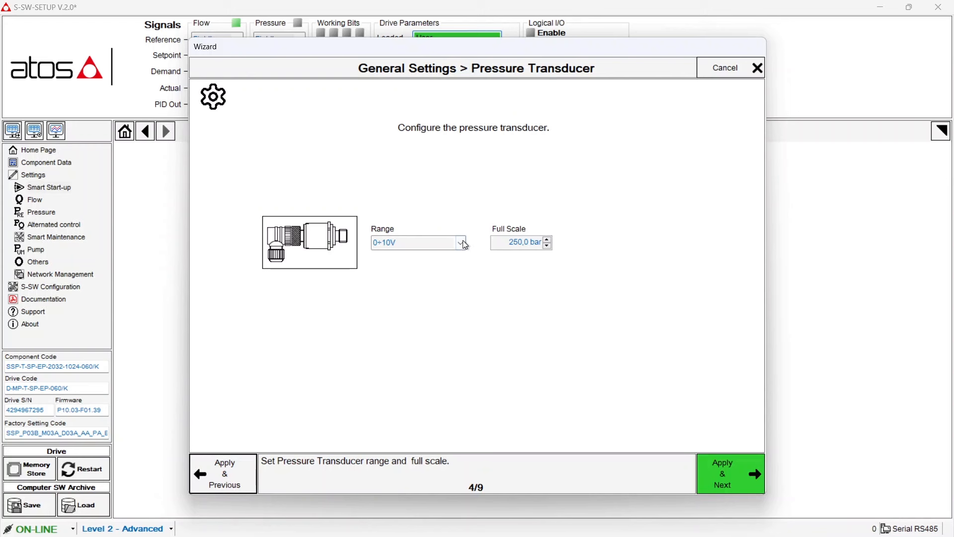
{"action": "left_click", "coordinate": [460, 243]}
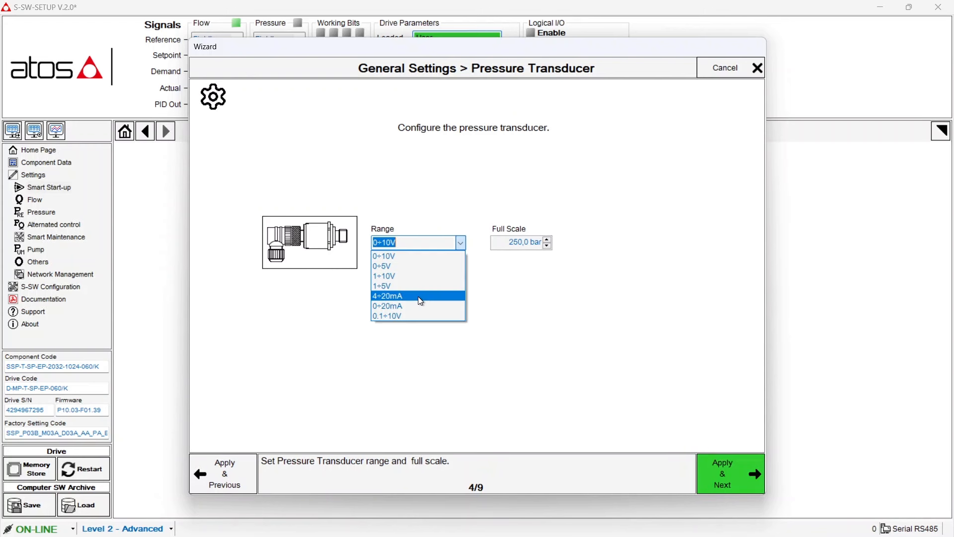
{"action": "left_click", "coordinate": [387, 296]}
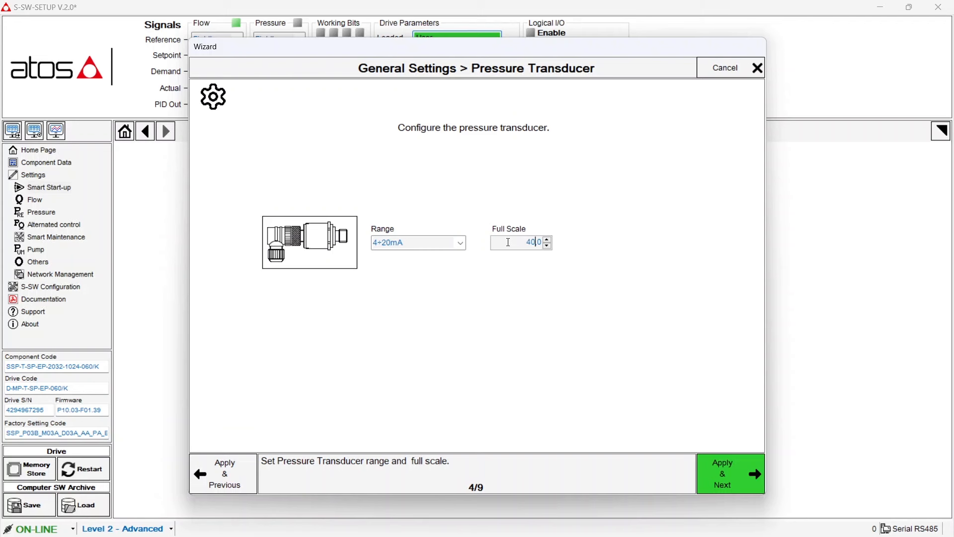
{"action": "type", "text": "400,0 bar"}
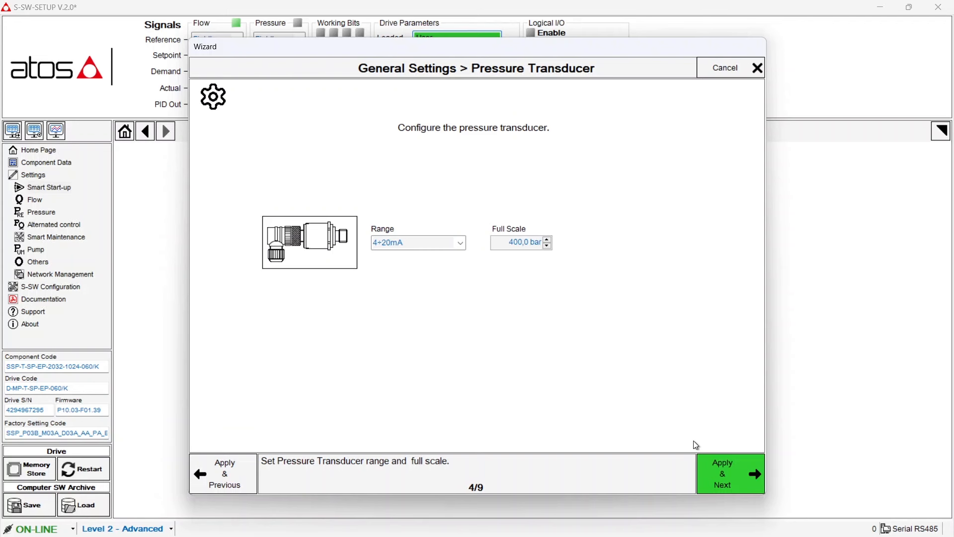
{"action": "left_click", "coordinate": [730, 473]}
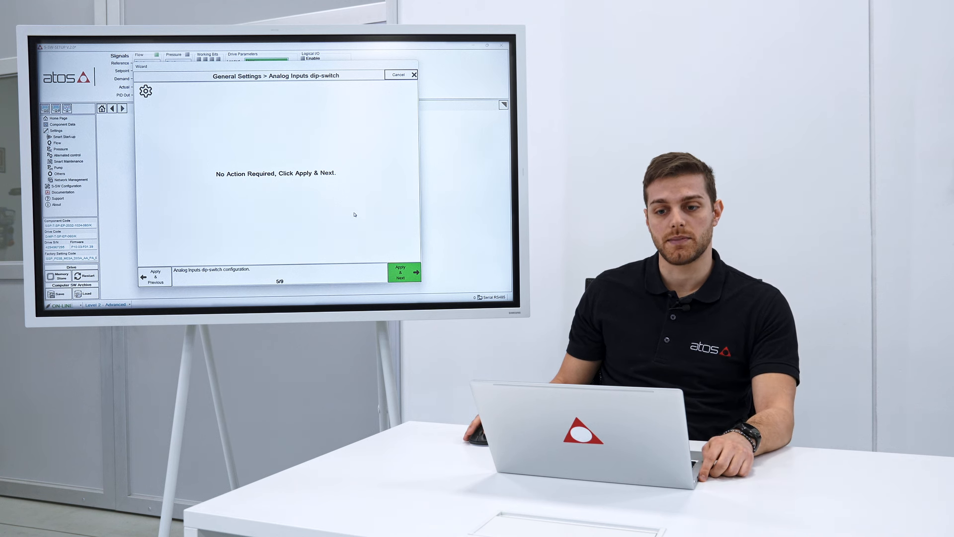
Accept the dip-switch step and the suction pipe layout unchanged.
{"action": "left_click", "coordinate": [405, 272]}
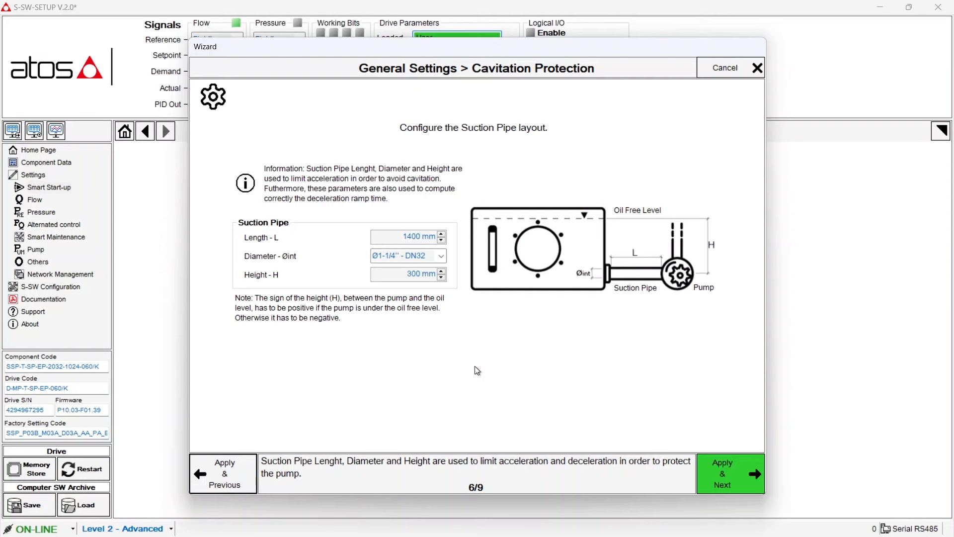
{"action": "left_click", "coordinate": [730, 473]}
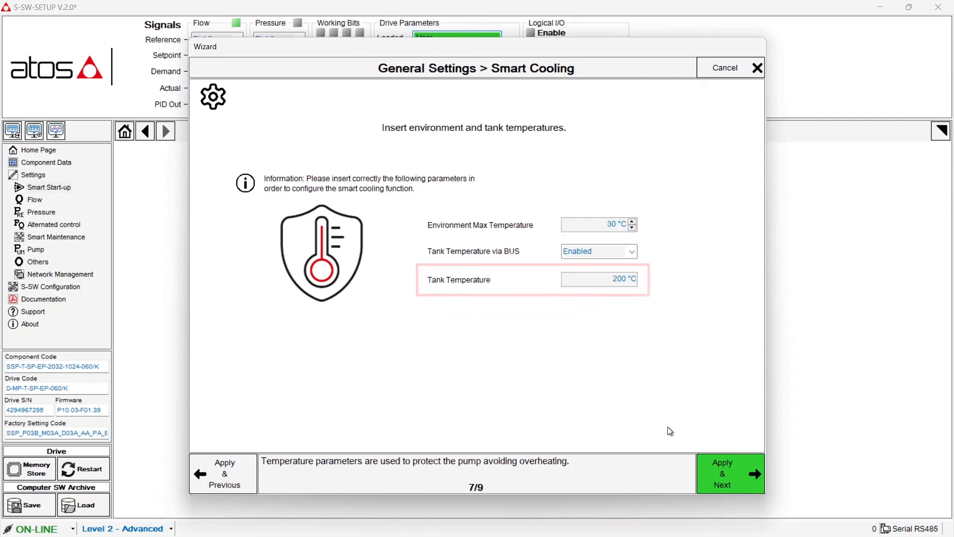
Apply the smart cooling temperatures and acknowledge the STO information to reach Procedure Completed.
{"action": "left_click", "coordinate": [730, 473]}
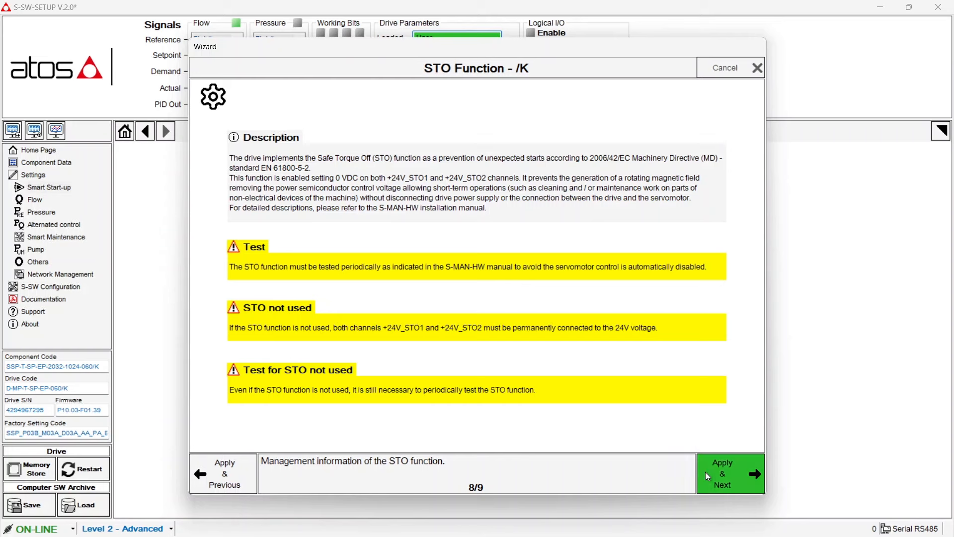
{"action": "left_click", "coordinate": [722, 473]}
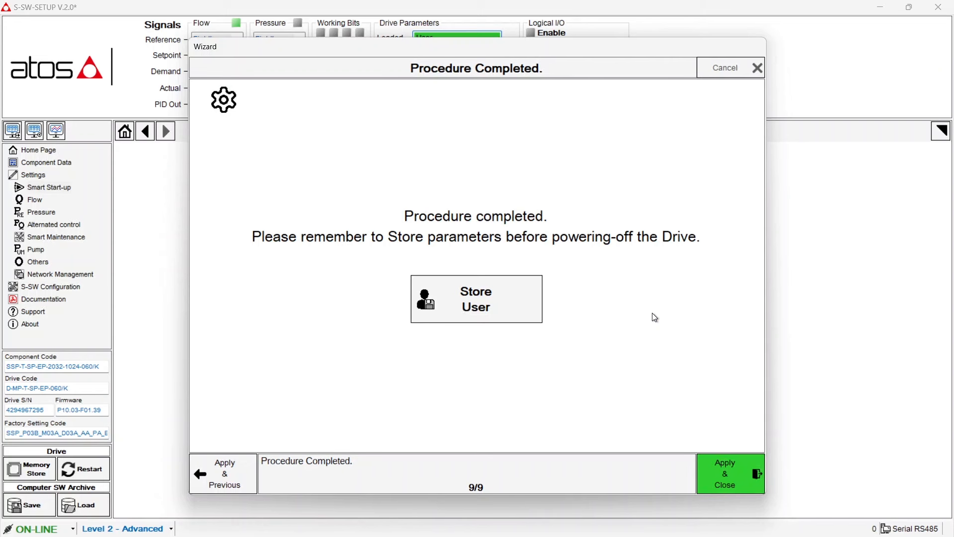
{"action": "mouse_move", "coordinate": [496, 315]}
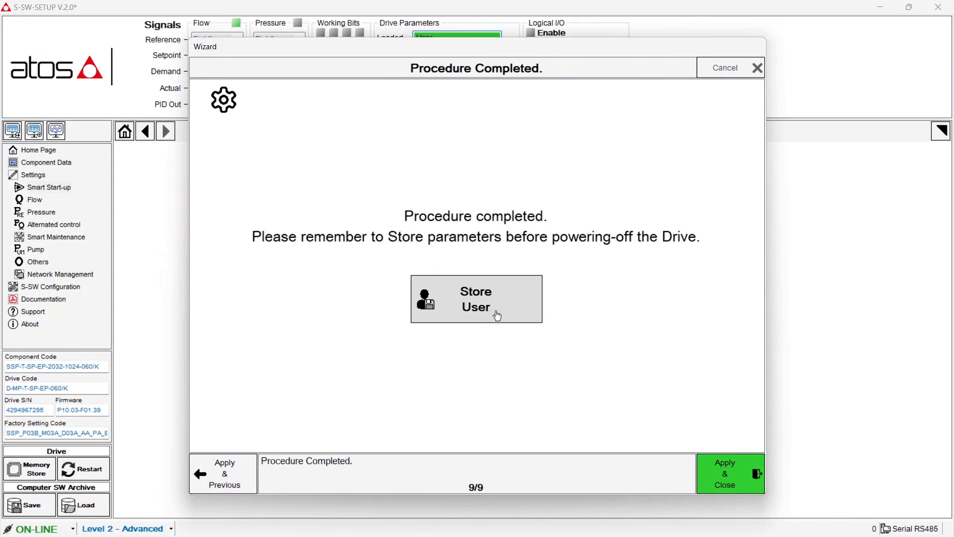
Store the user parameters, close General Settings, and launch the Motor Connection Check procedure.
{"action": "left_click", "coordinate": [724, 473]}
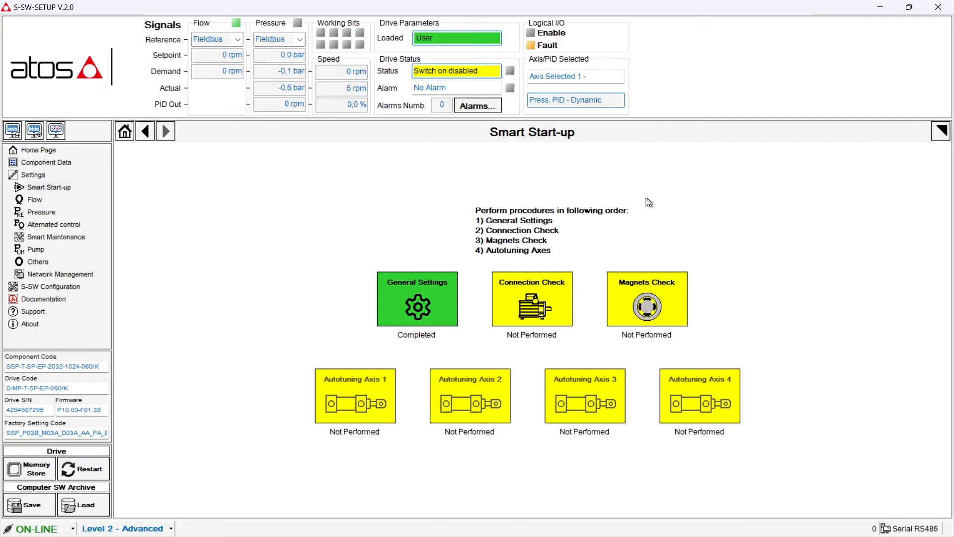
{"action": "left_click", "coordinate": [531, 299]}
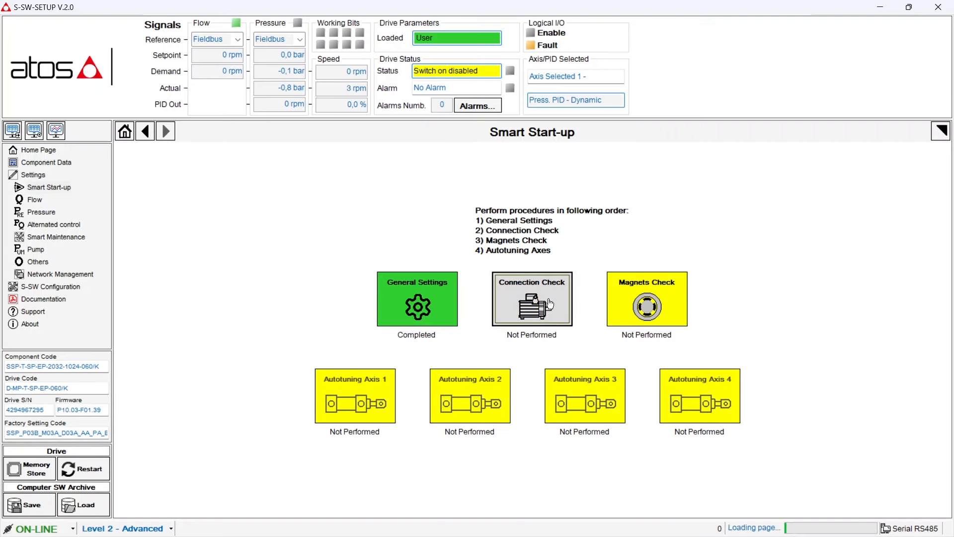
{"action": "left_click", "coordinate": [531, 299]}
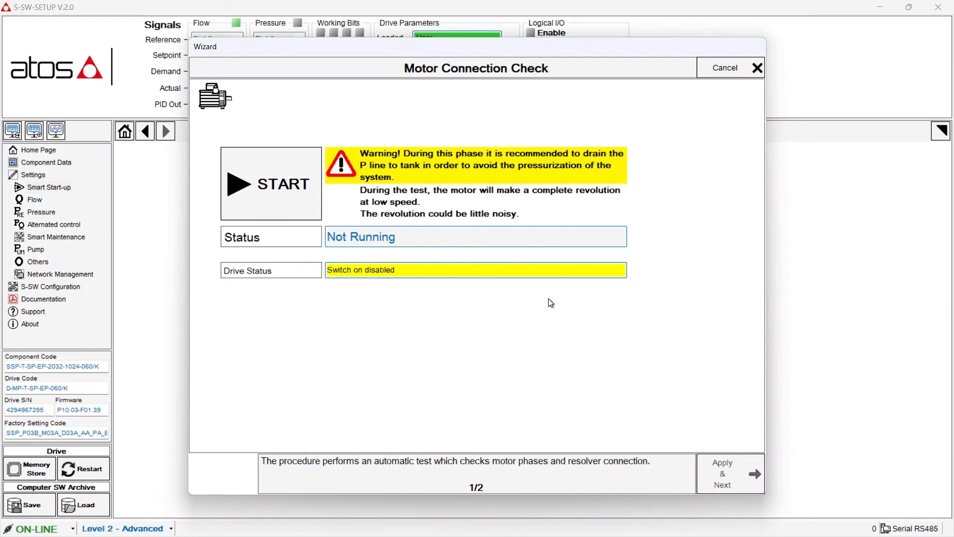